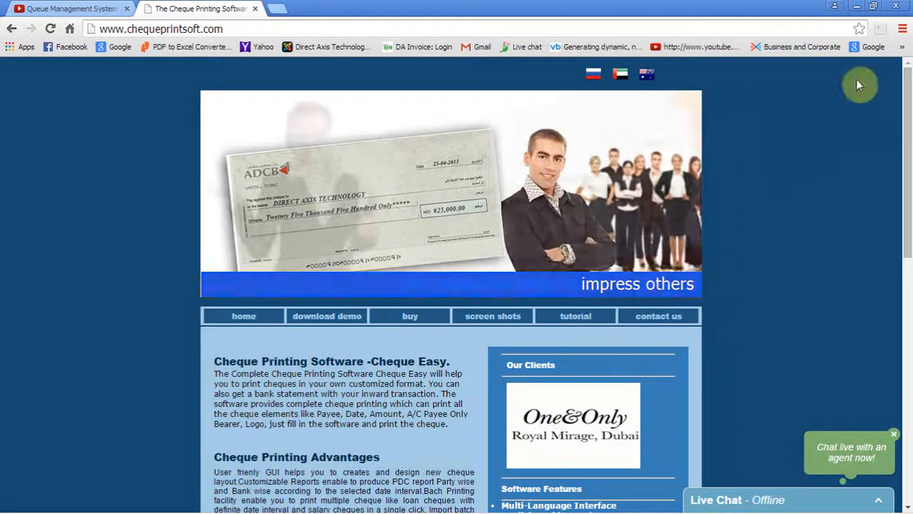
# Reach the Cheque Easy demo download page on chequeprintsoft.com and launch the demo
pyautogui.scroll(-3)
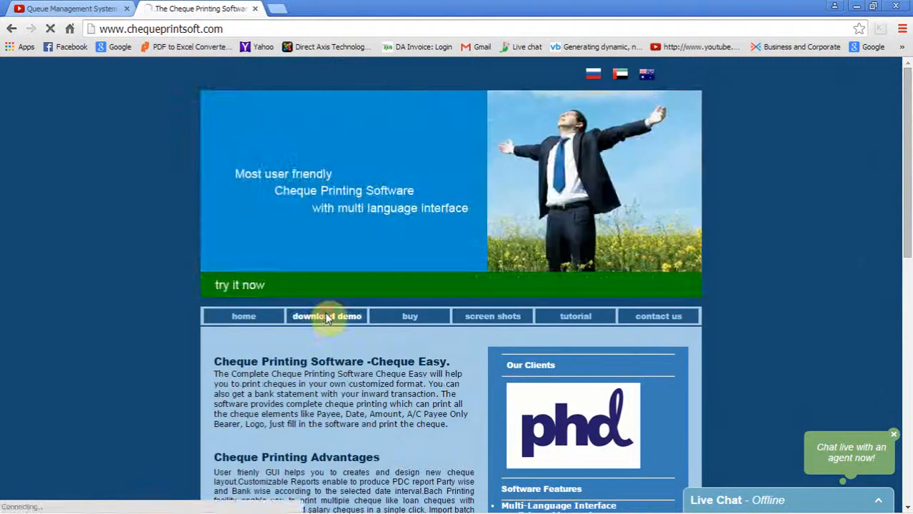
pyautogui.click(326, 316)
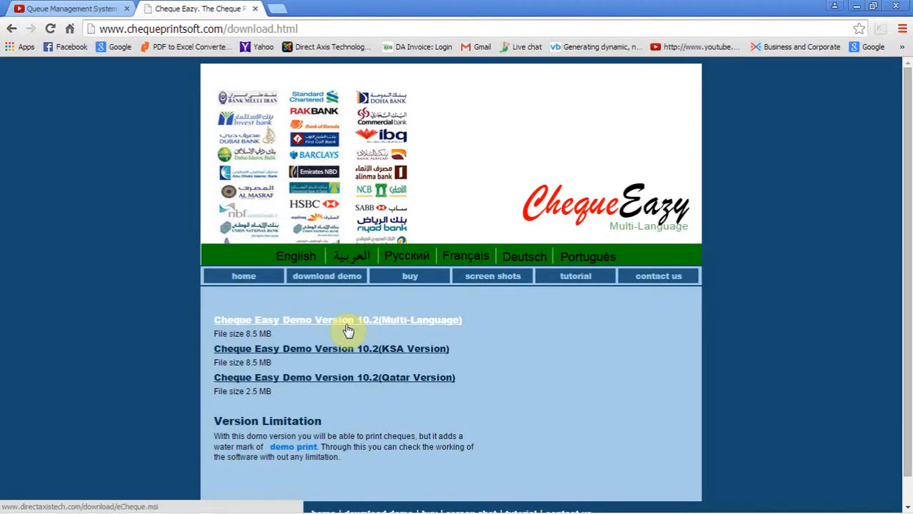
pyautogui.scroll(-3)
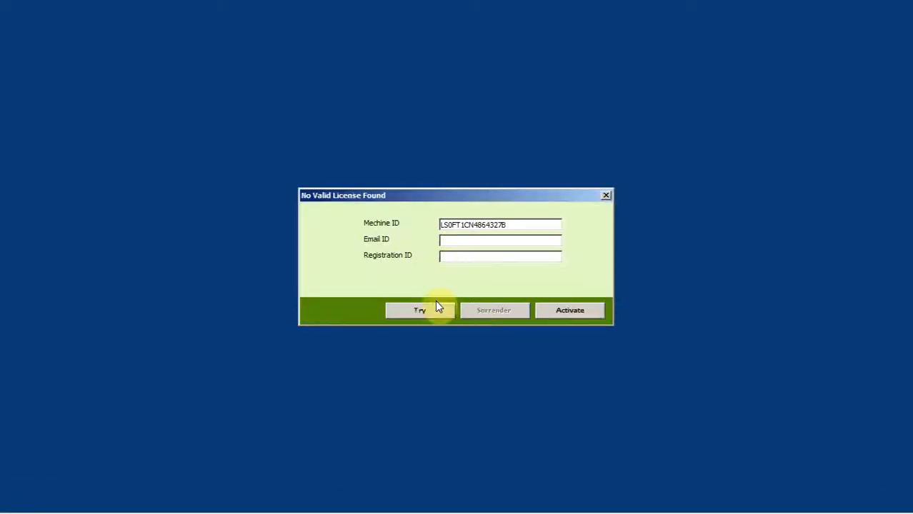
# Try the demo unlicensed, settle the login language on English and the company on Default Company
pyautogui.click(419, 310)
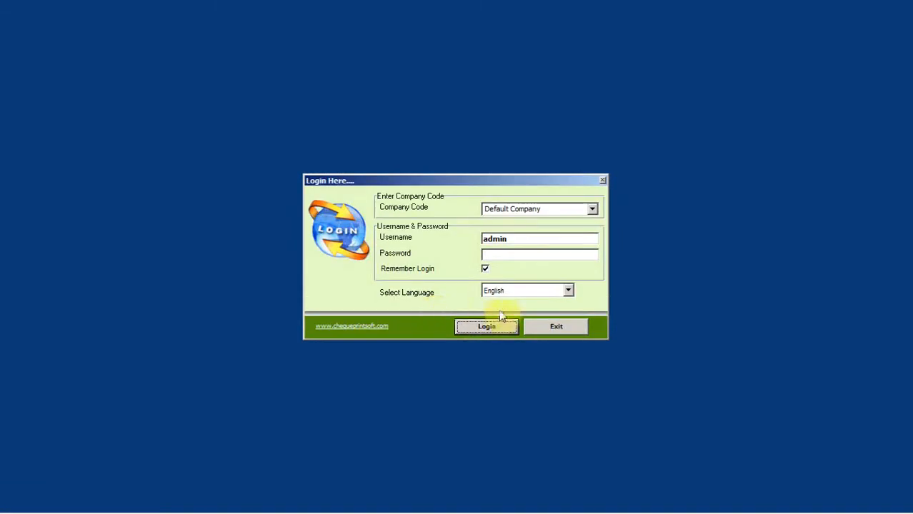
pyautogui.click(525, 290)
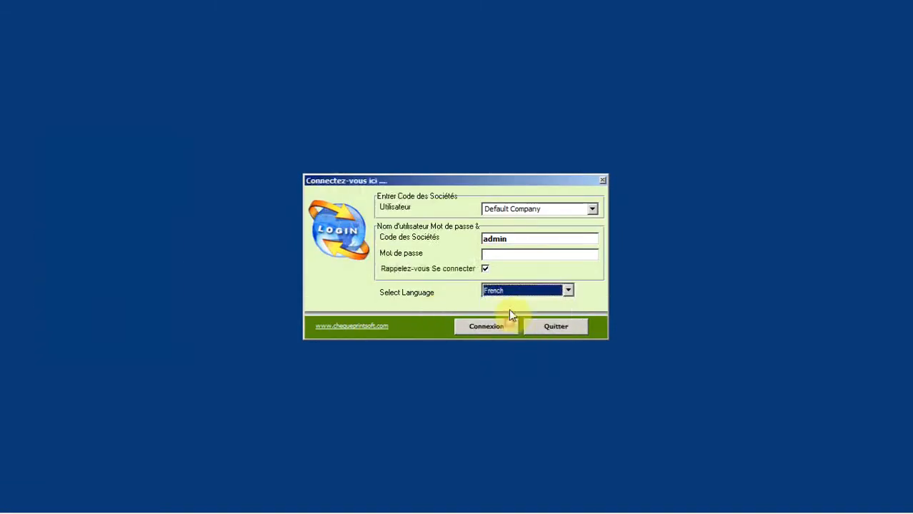
pyautogui.click(569, 291)
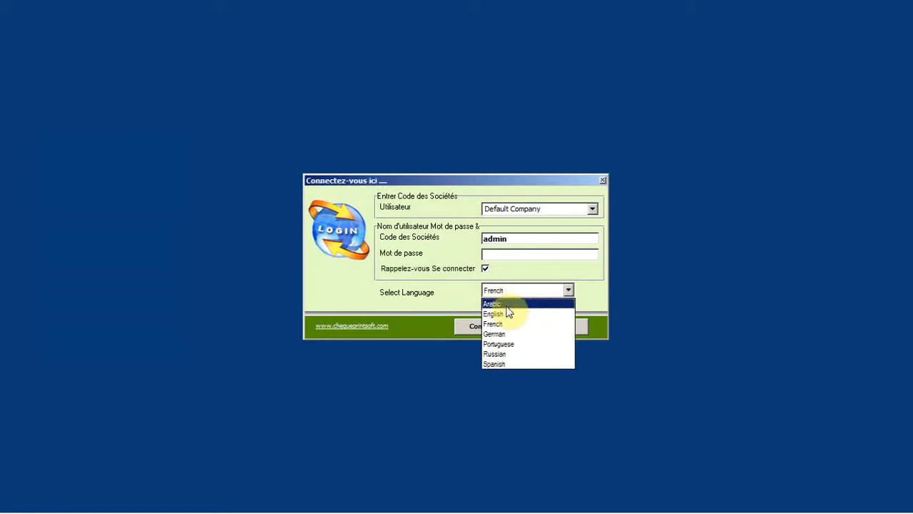
pyautogui.click(493, 314)
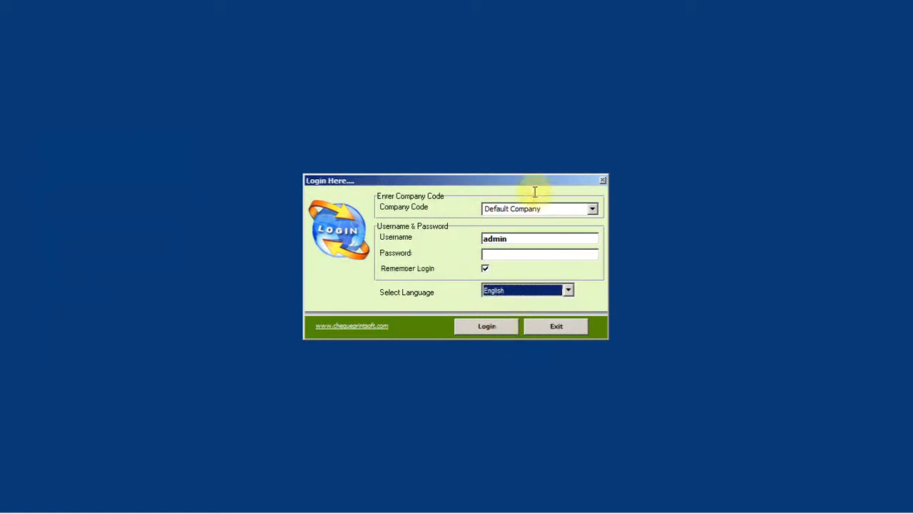
pyautogui.click(591, 208)
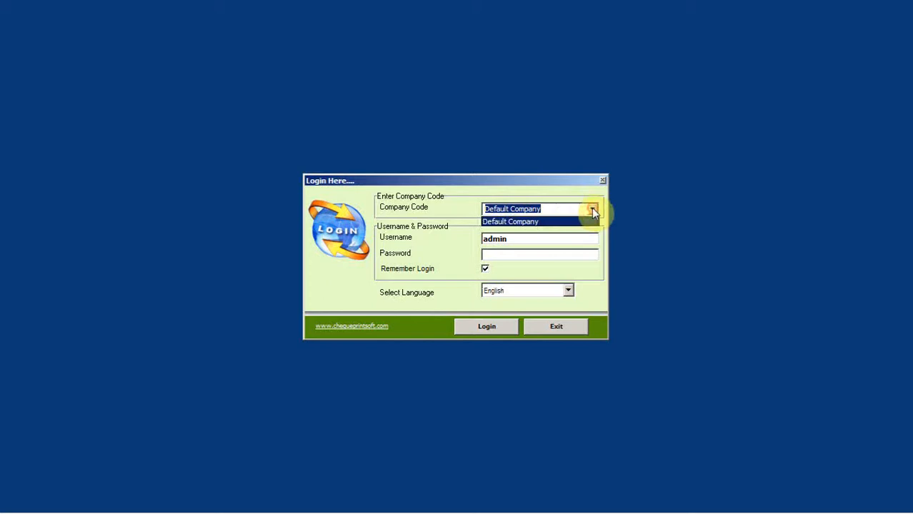
pyautogui.click(485, 325)
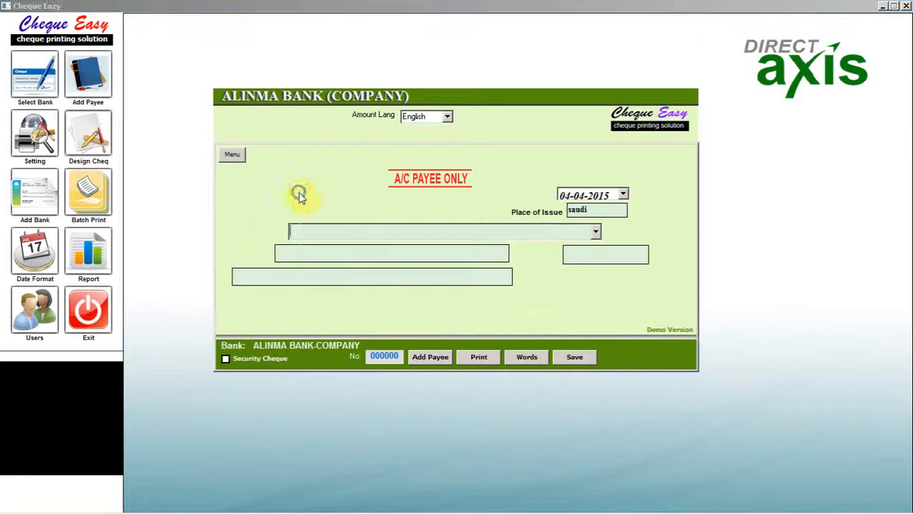
# Switch the cheque form from ALINMA BANK to BANK ALJAZIRA-COMPANY via the right-click Select Bank list
pyautogui.rightClick(299, 197)
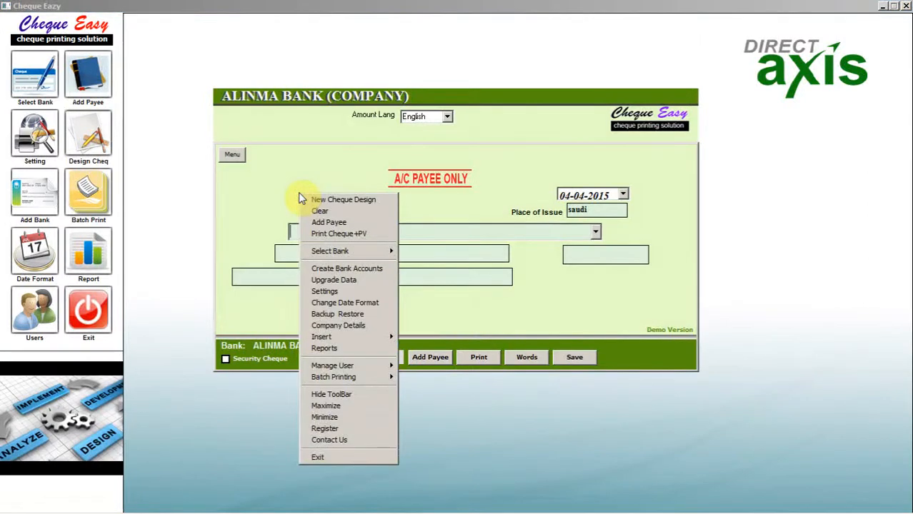
pyautogui.click(328, 252)
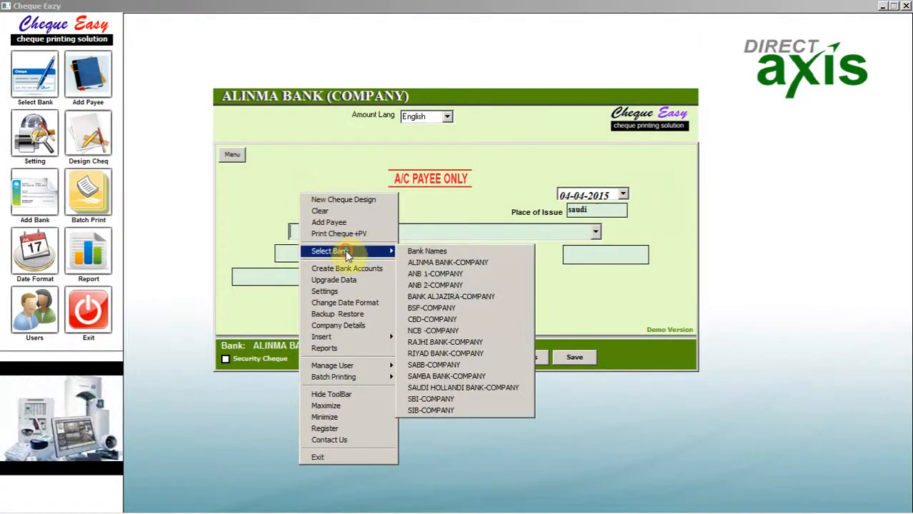
pyautogui.moveTo(448, 263)
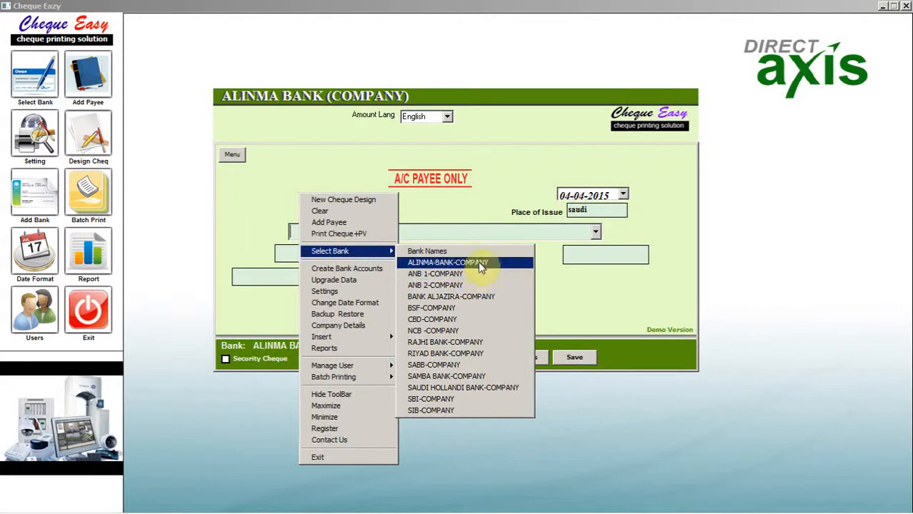
pyautogui.click(451, 296)
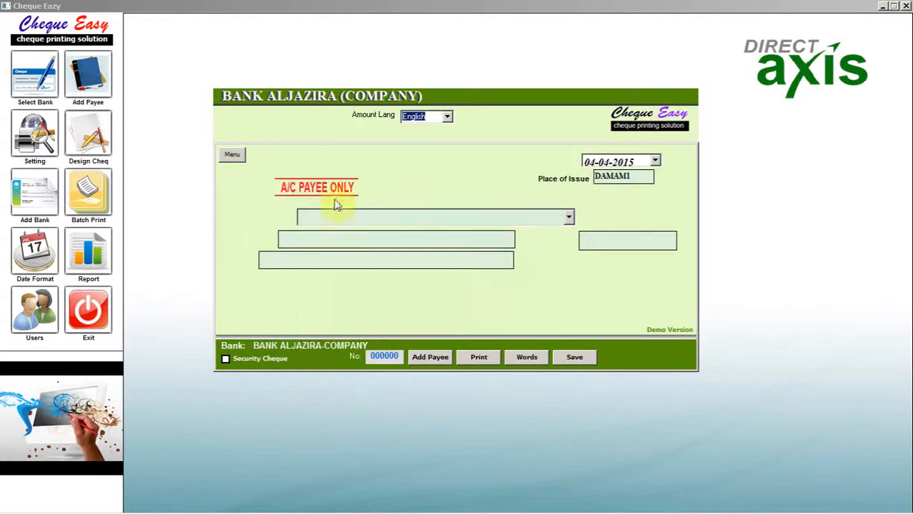
pyautogui.rightClick(336, 205)
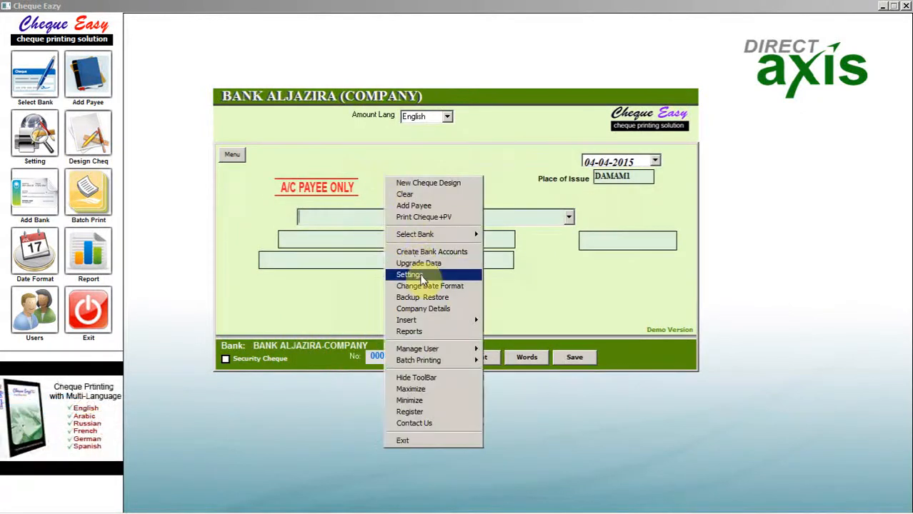
pyautogui.click(410, 274)
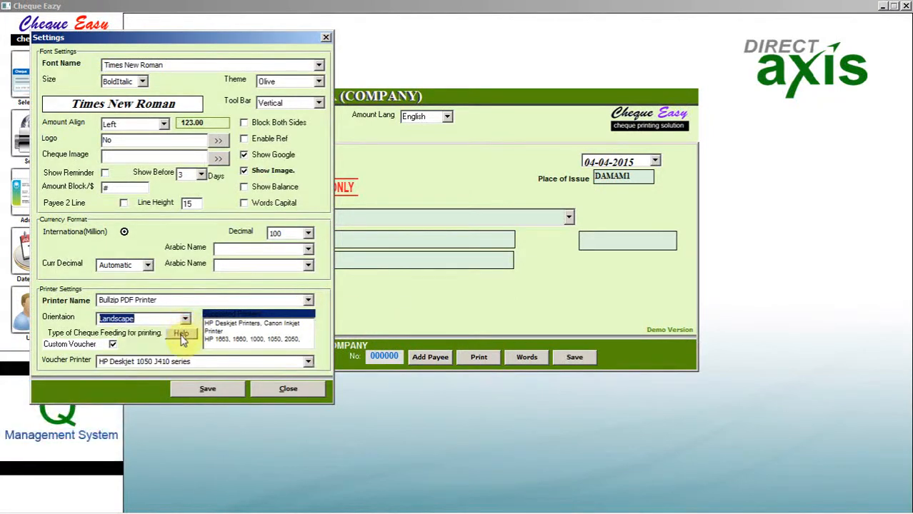
pyautogui.click(180, 334)
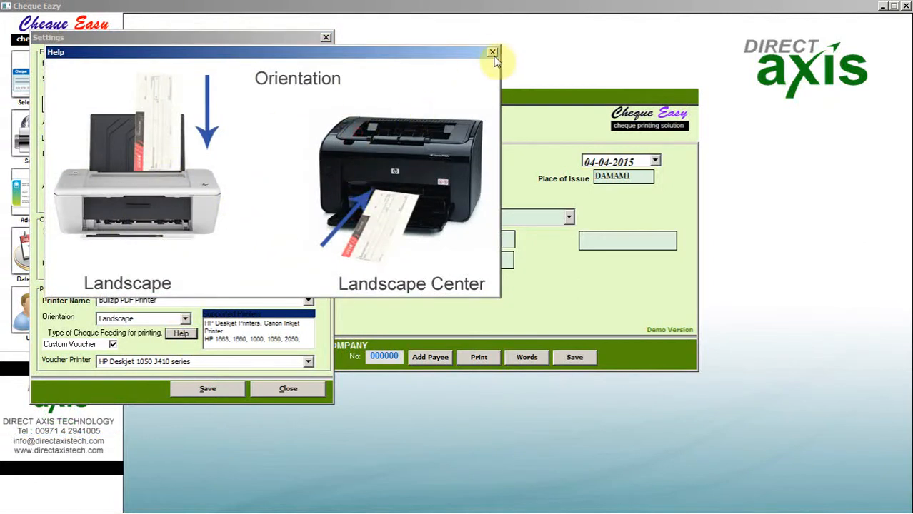
pyautogui.click(491, 53)
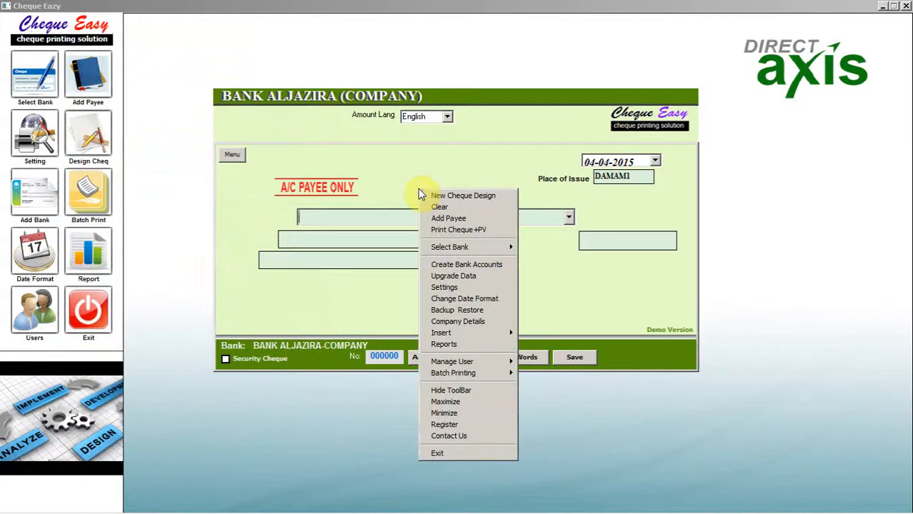
pyautogui.moveTo(463, 195)
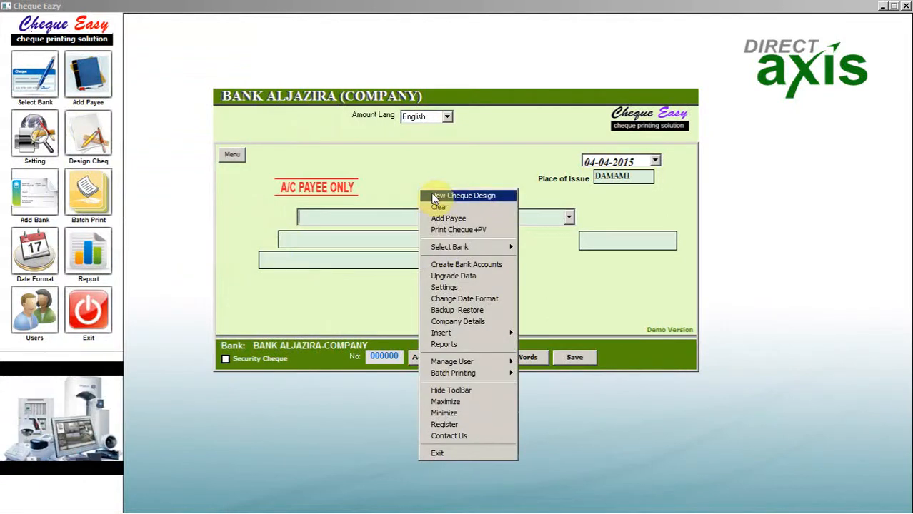
pyautogui.moveTo(467, 264)
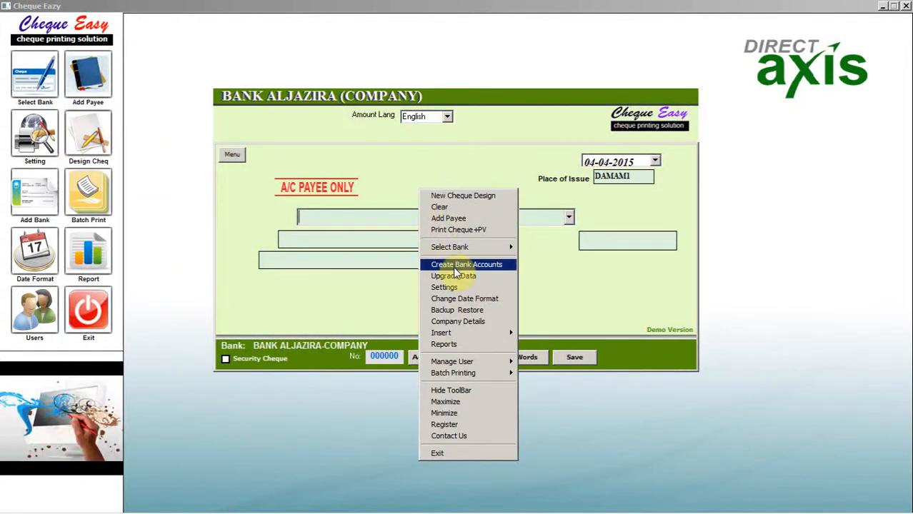
# Add and save a bank account with code Sample, name Sample Bank and account number 123
pyautogui.click(467, 264)
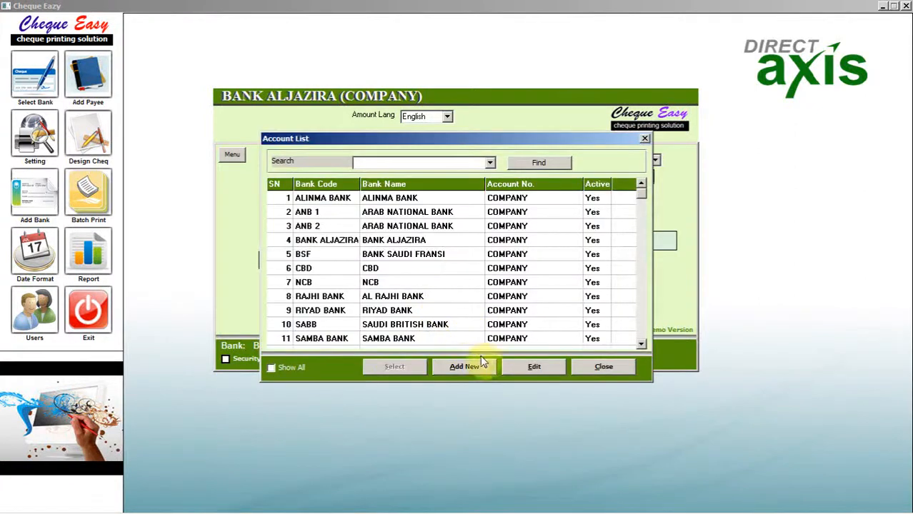
pyautogui.click(463, 366)
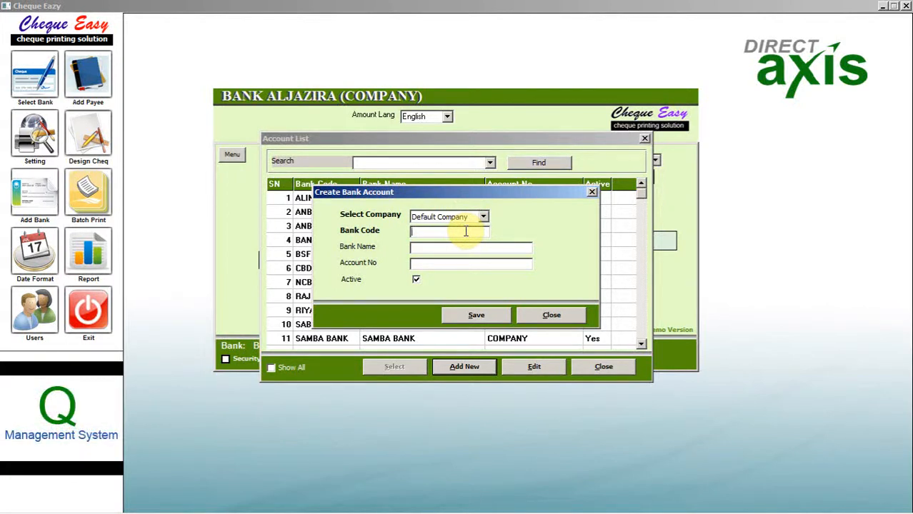
pyautogui.write('s')
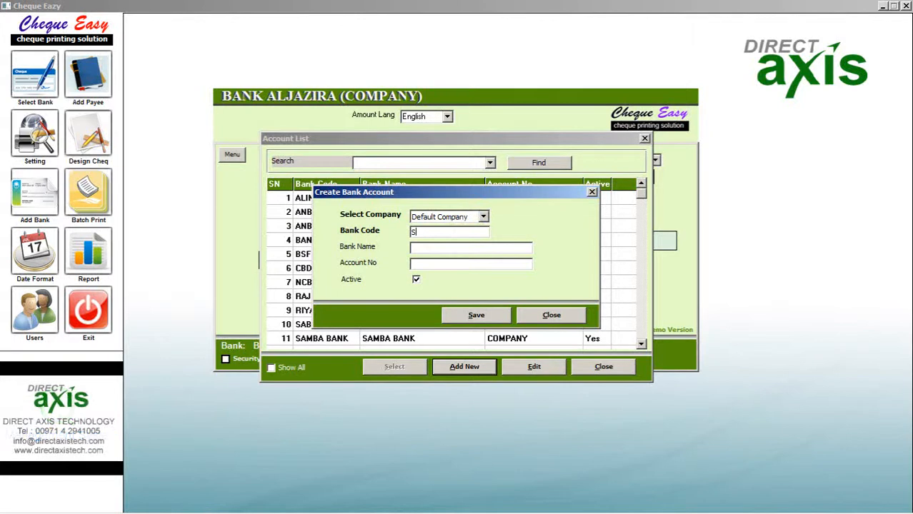
pyautogui.write('aml')
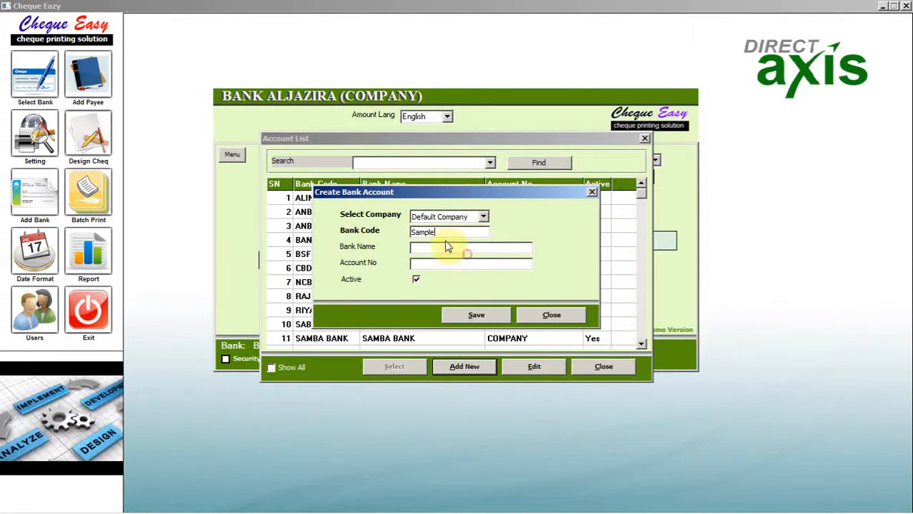
pyautogui.write('Sample Bank')
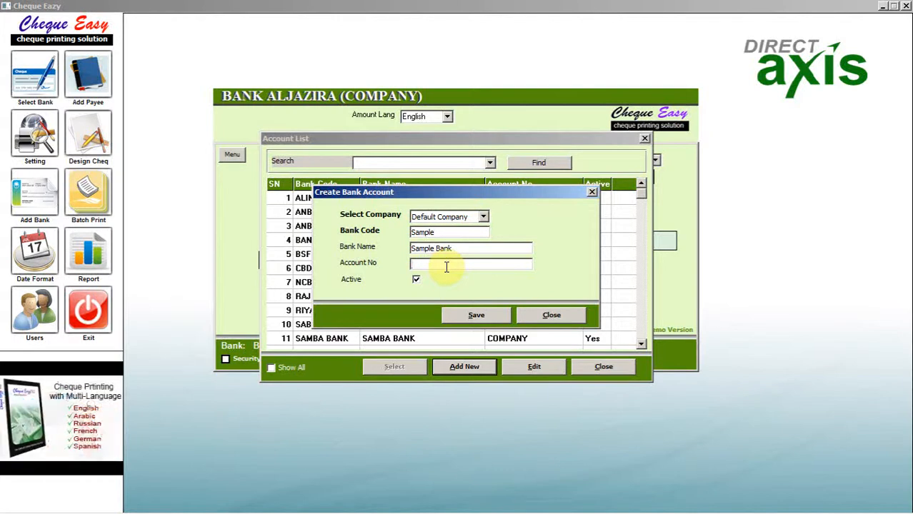
pyautogui.write('123')
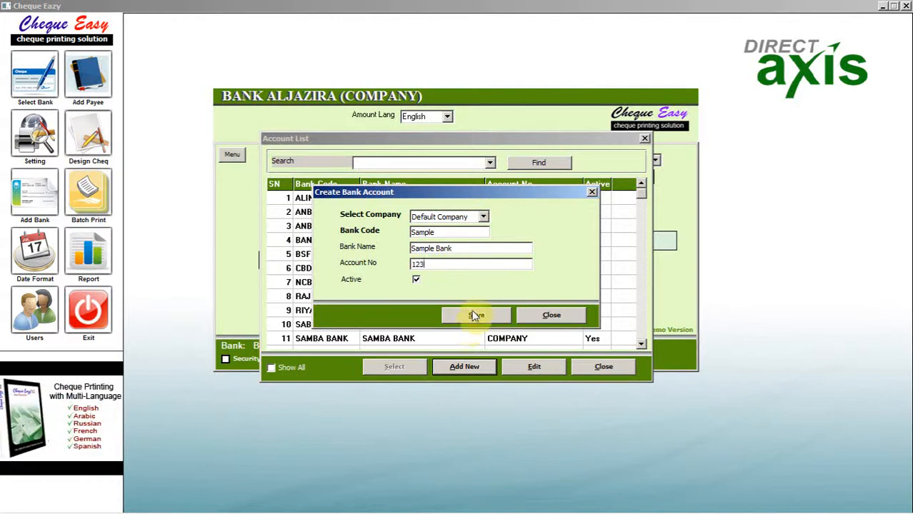
pyautogui.click(474, 315)
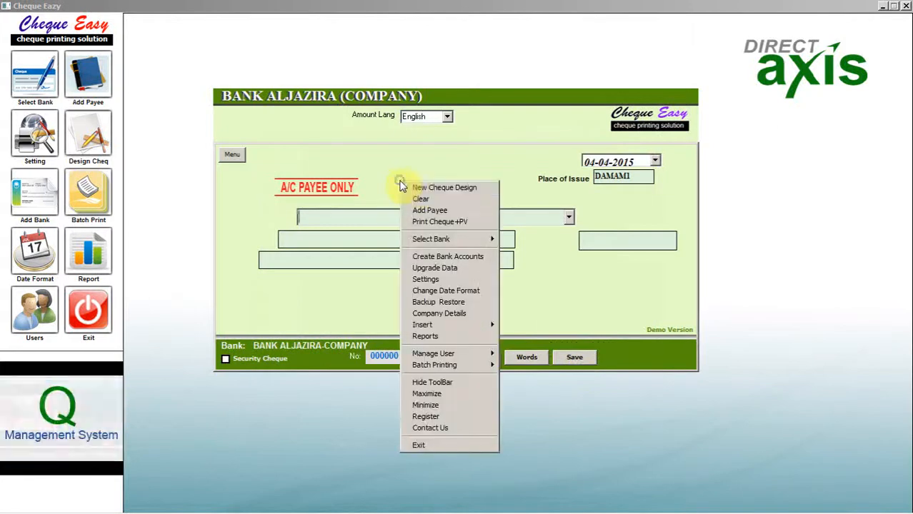
# Select the SAMPLE-123 account as the working bank, showing its blank cheque layout
pyautogui.click(432, 239)
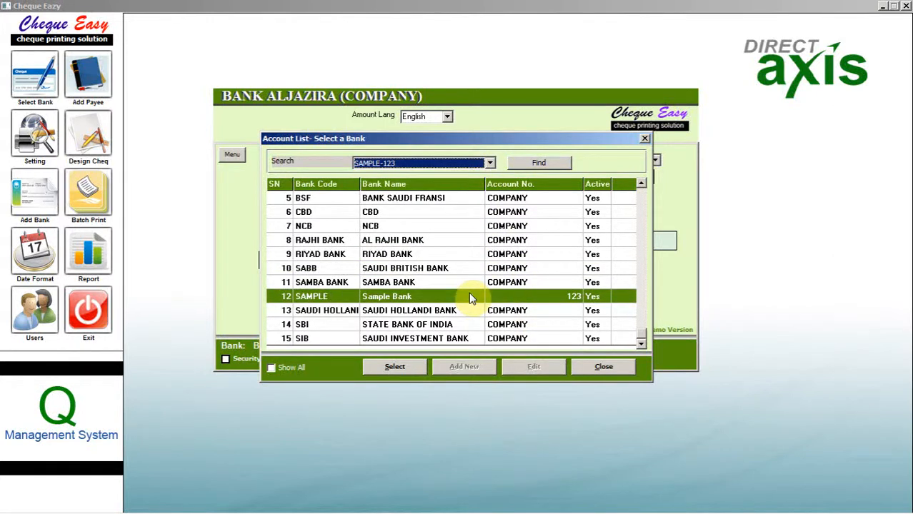
pyautogui.click(394, 366)
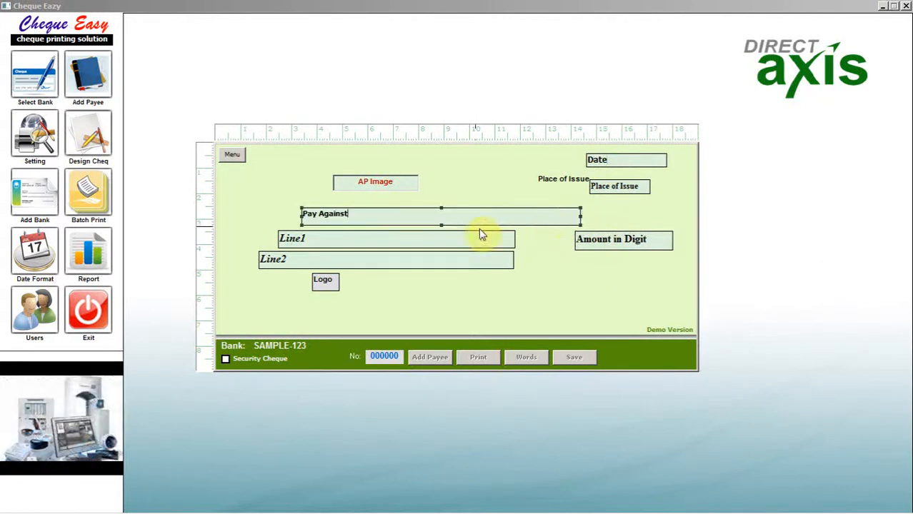
# Pick the Pay Against and Line1 layout fields, then save the Sample Bank cheque design
pyautogui.click(394, 238)
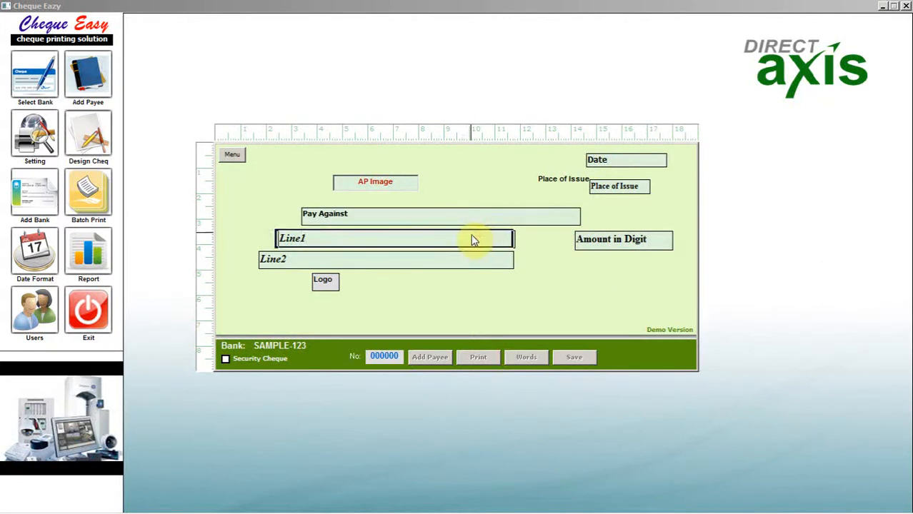
pyautogui.click(383, 260)
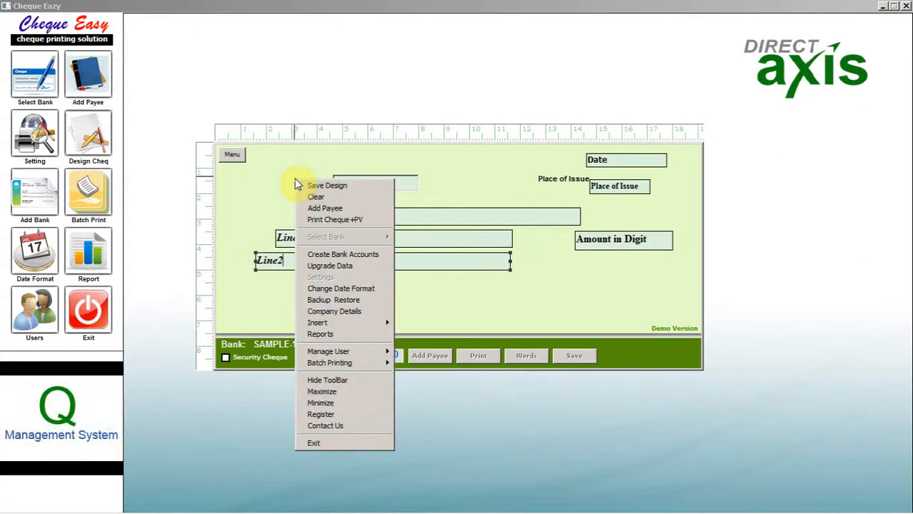
pyautogui.click(315, 197)
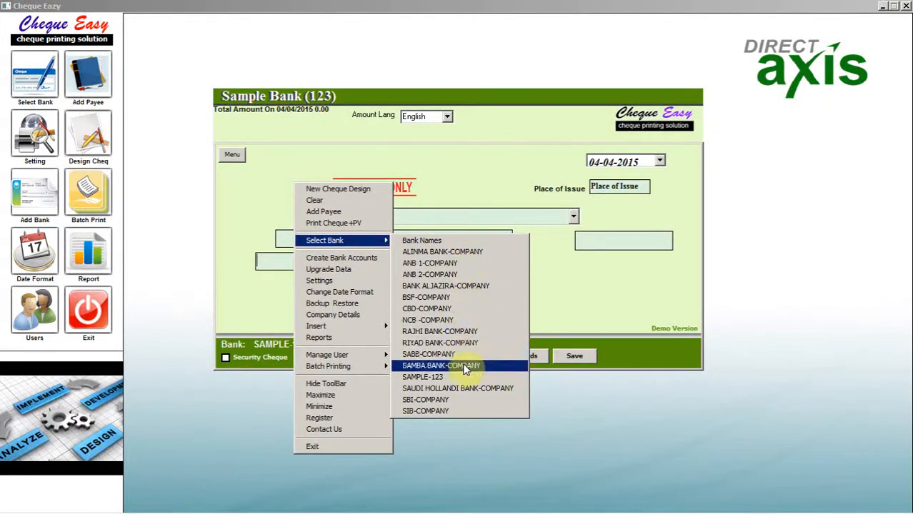
pyautogui.click(440, 366)
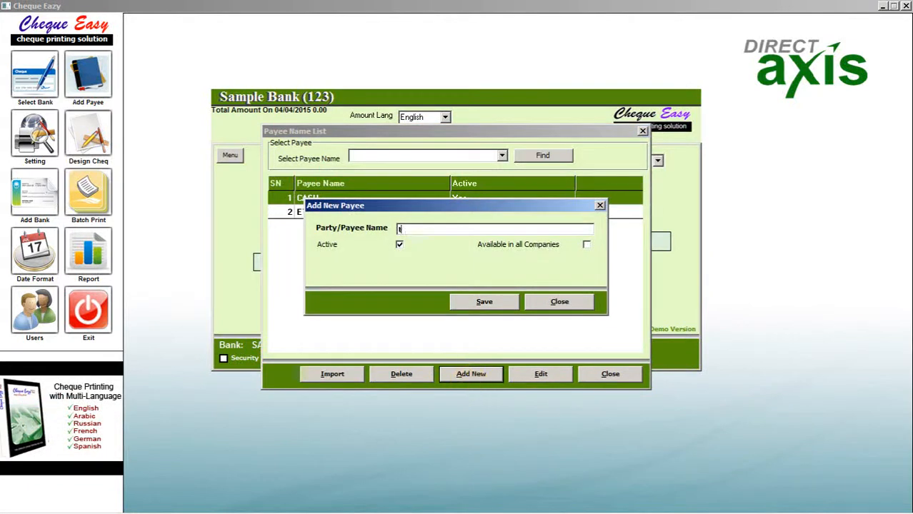
# Save TEST COMPANY as a new payee, then cancel a spreadsheet payee import
pyautogui.write('TEST CO')
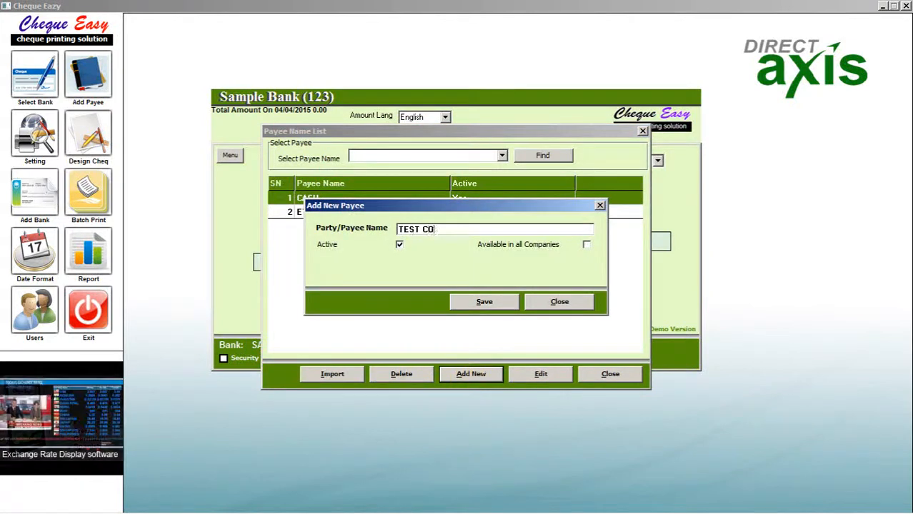
pyautogui.write('MPANY')
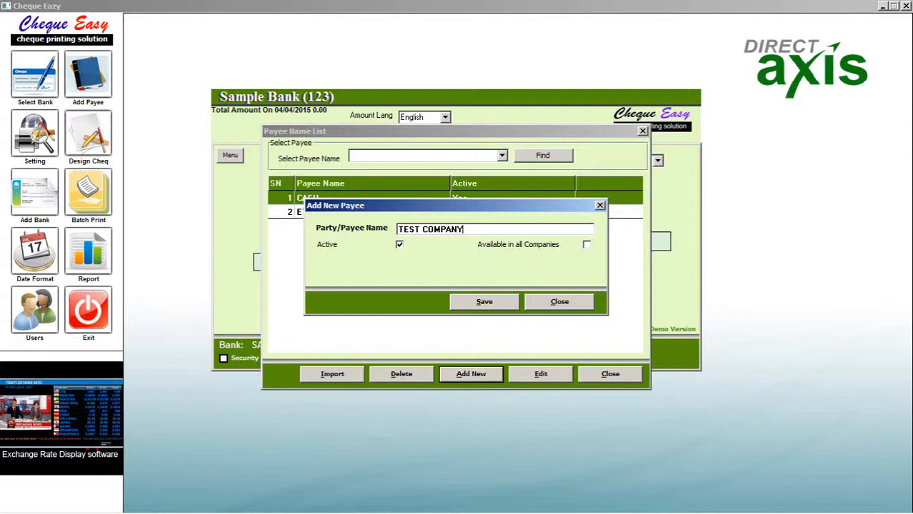
pyautogui.click(482, 300)
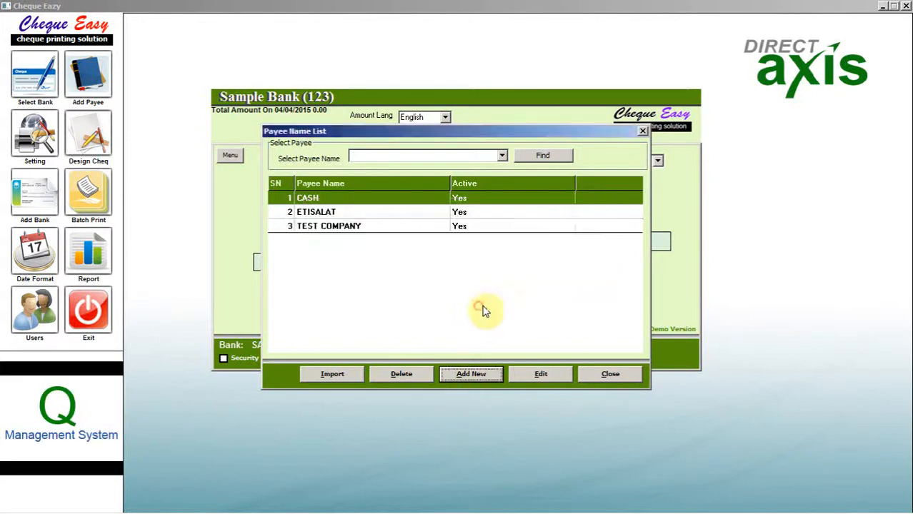
pyautogui.click(332, 374)
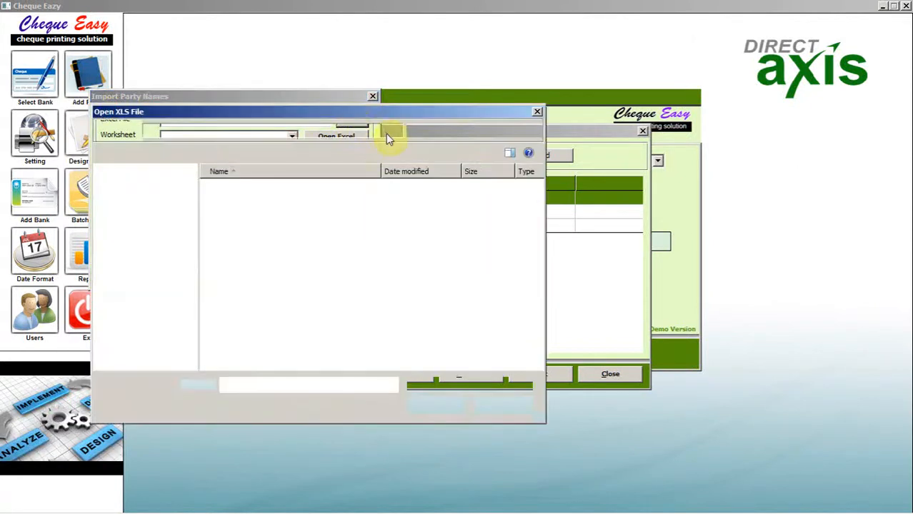
pyautogui.click(537, 112)
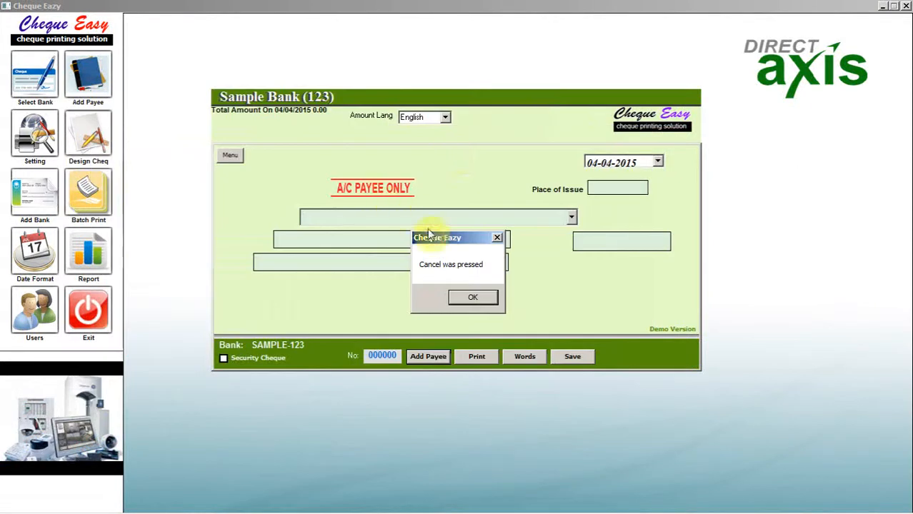
# Make the Sample Bank cheque out to ETISALAT, issued at Dammam, and enter the 43,534.00 amount
pyautogui.click(471, 297)
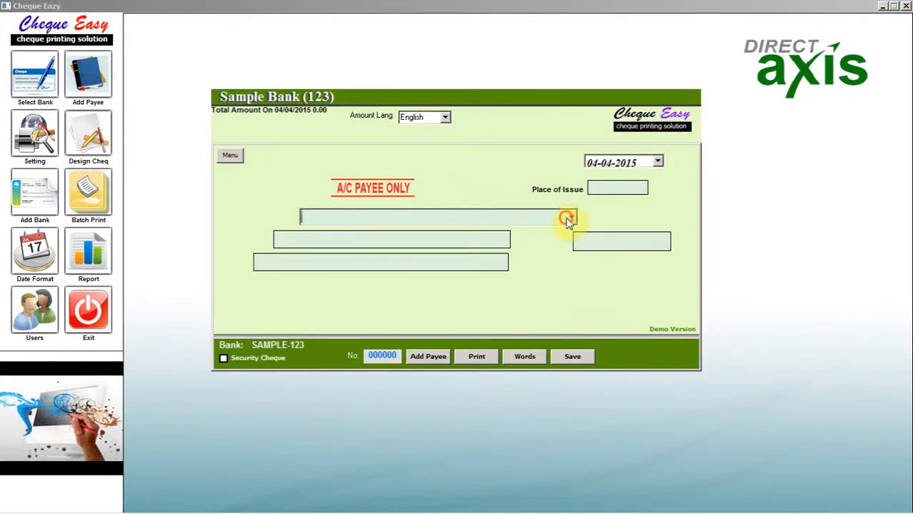
pyautogui.click(569, 217)
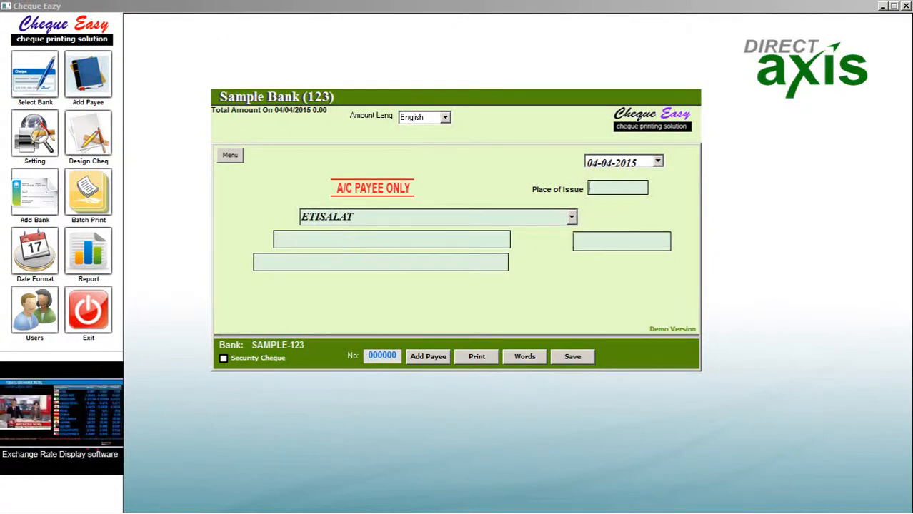
pyautogui.write('Dama')
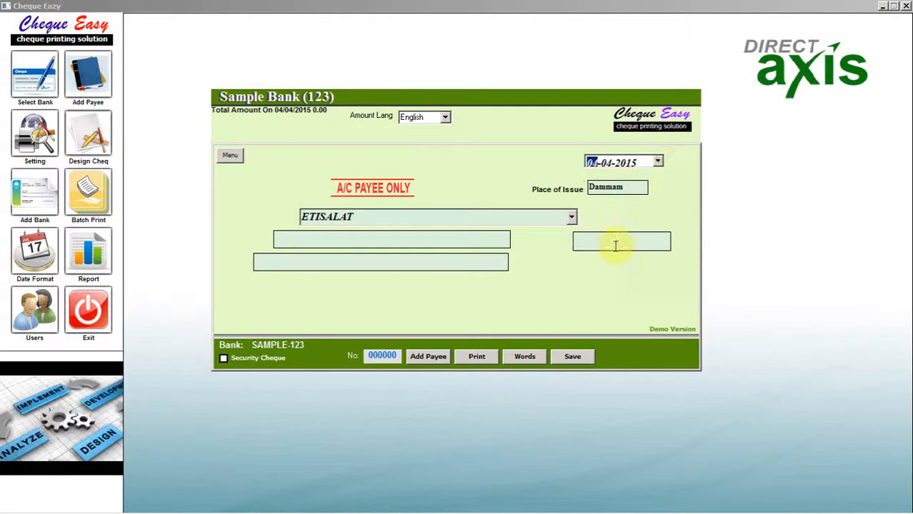
pyautogui.click(524, 357)
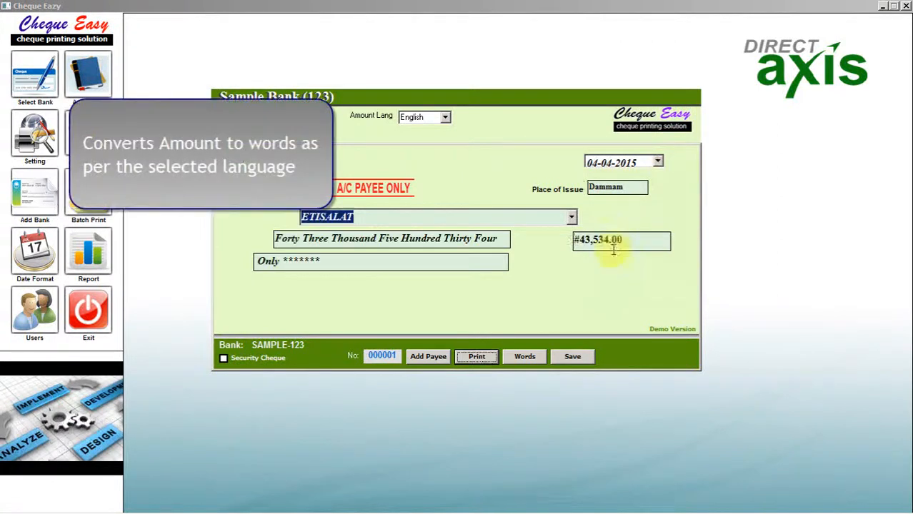
# Show the amount words in Arabic, switch back to English, and print the ETISALAT cheque
pyautogui.click(445, 117)
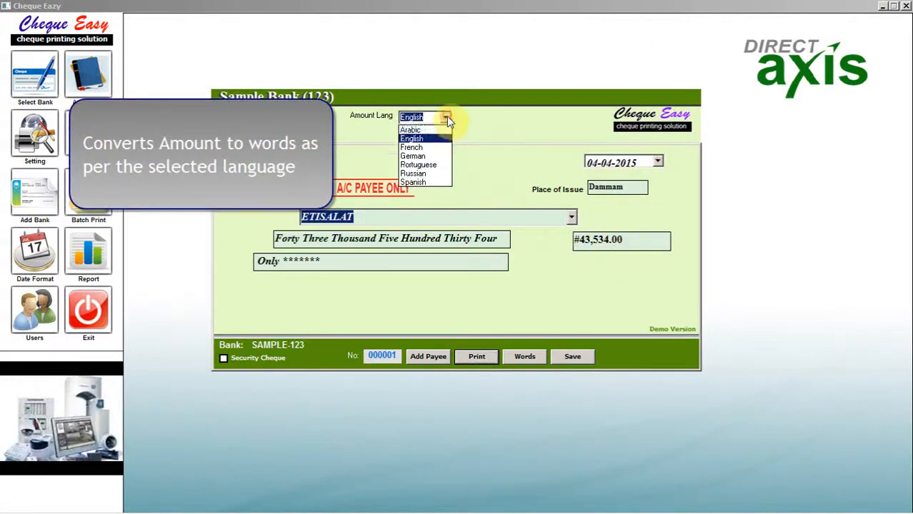
pyautogui.click(412, 128)
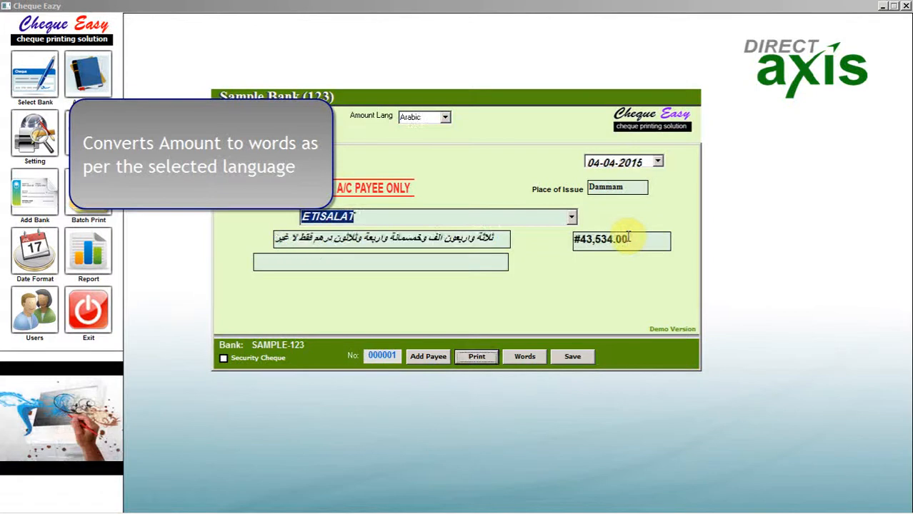
pyautogui.click(444, 117)
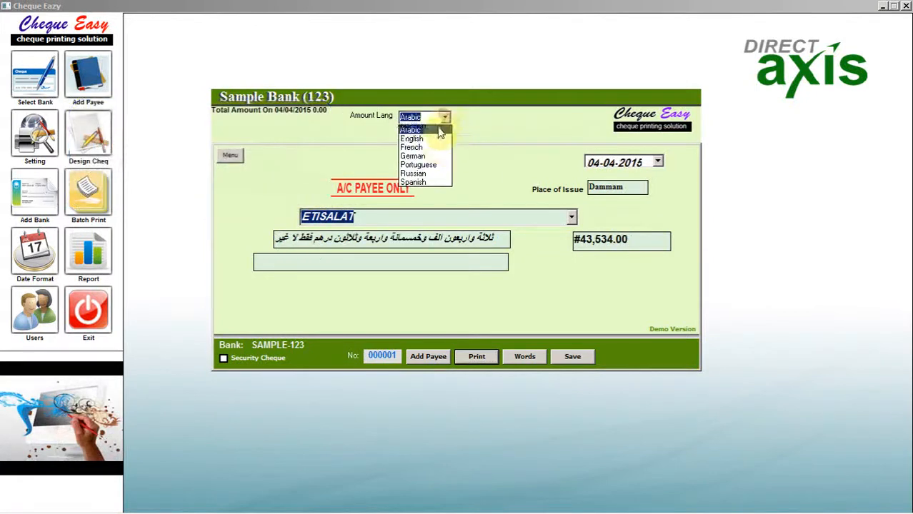
pyautogui.click(411, 137)
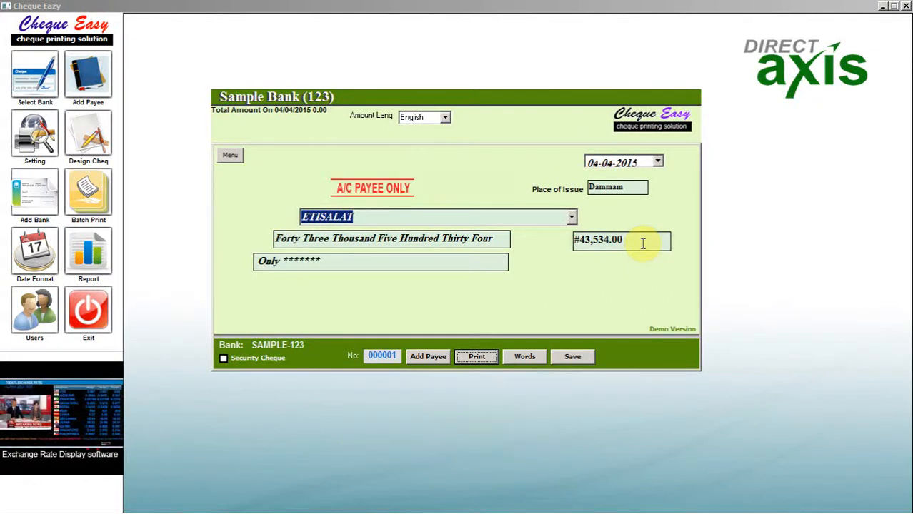
pyautogui.click(476, 357)
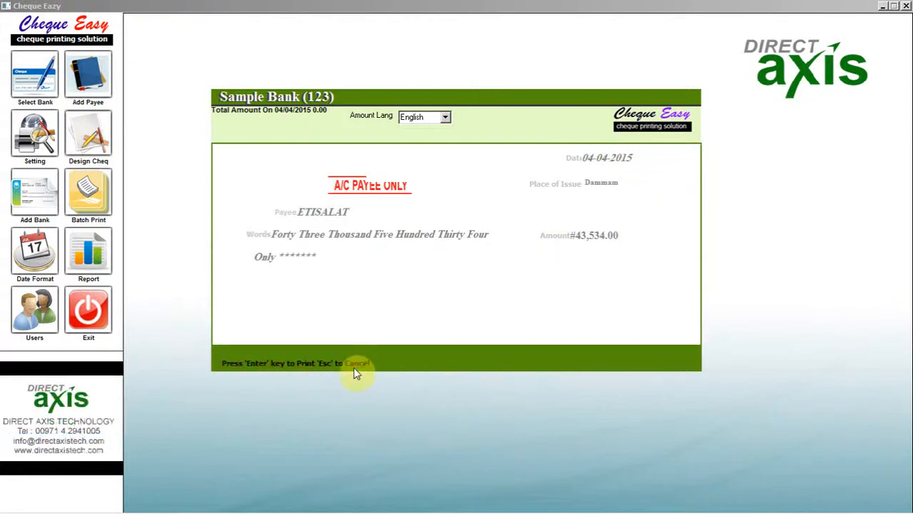
# Confirm sending the cheque to print and bring up the cheque screen's command menu
pyautogui.press('enter')
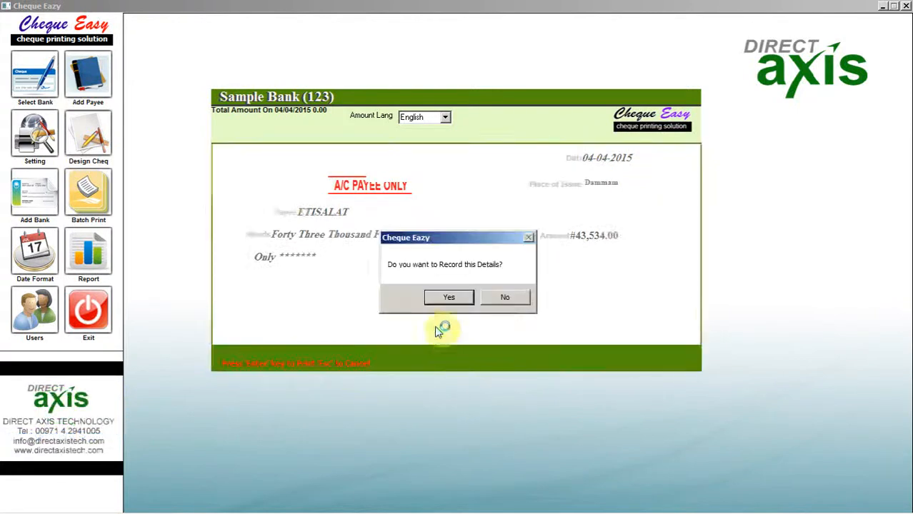
pyautogui.click(448, 297)
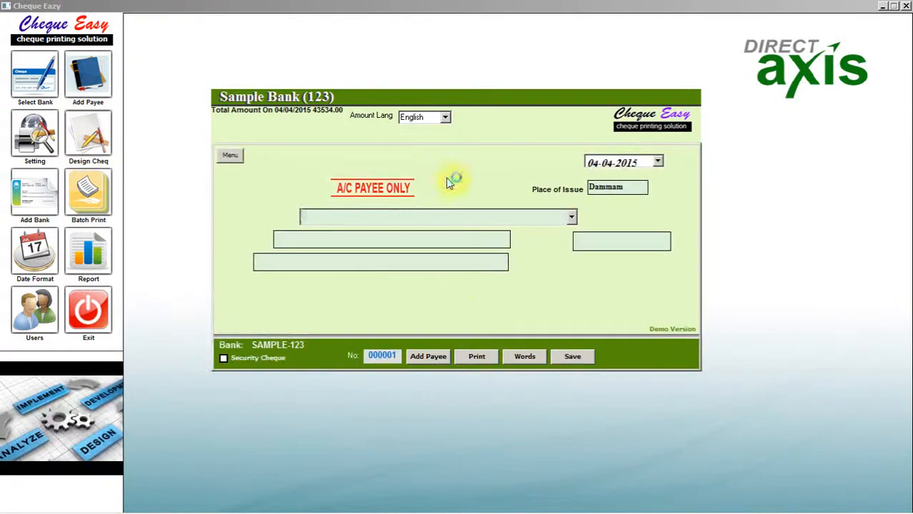
pyautogui.rightClick(450, 179)
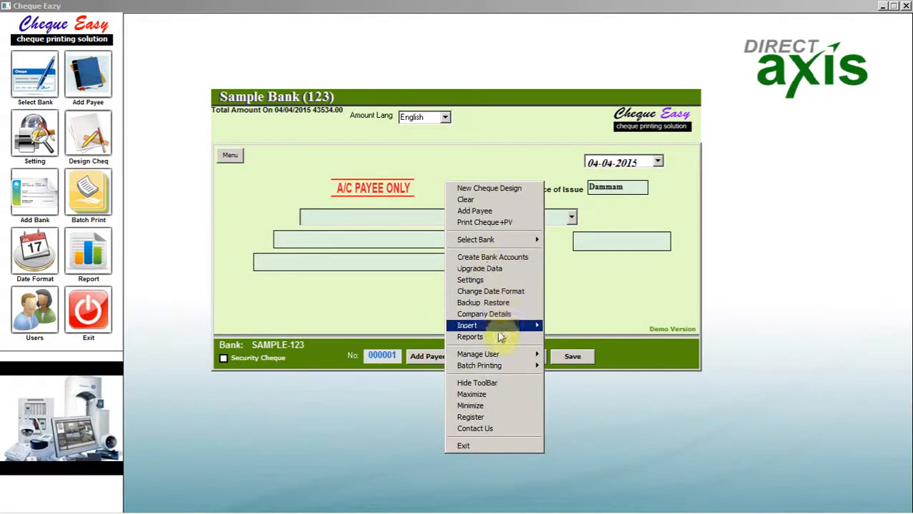
# Save the issued-cheque record and refresh the reports list showing ETISALAT cheque 000034 for 43534.00
pyautogui.click(470, 337)
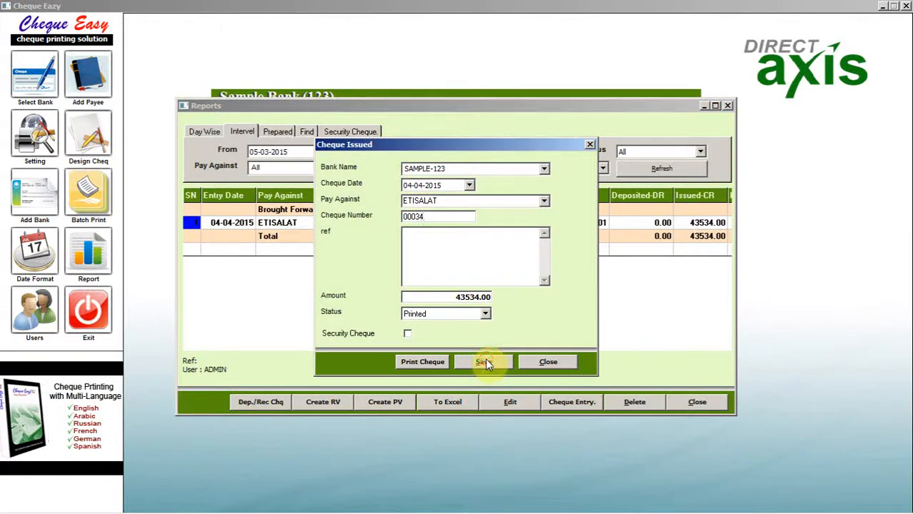
pyautogui.click(483, 362)
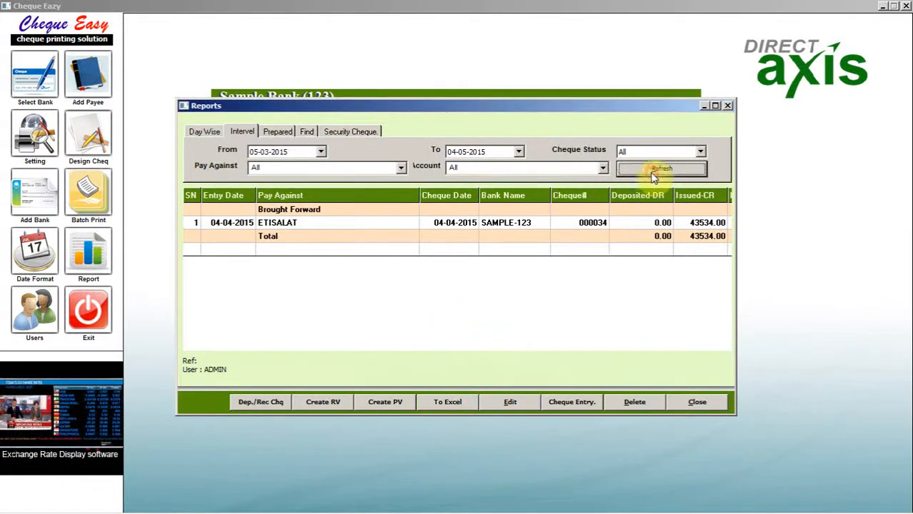
pyautogui.click(660, 169)
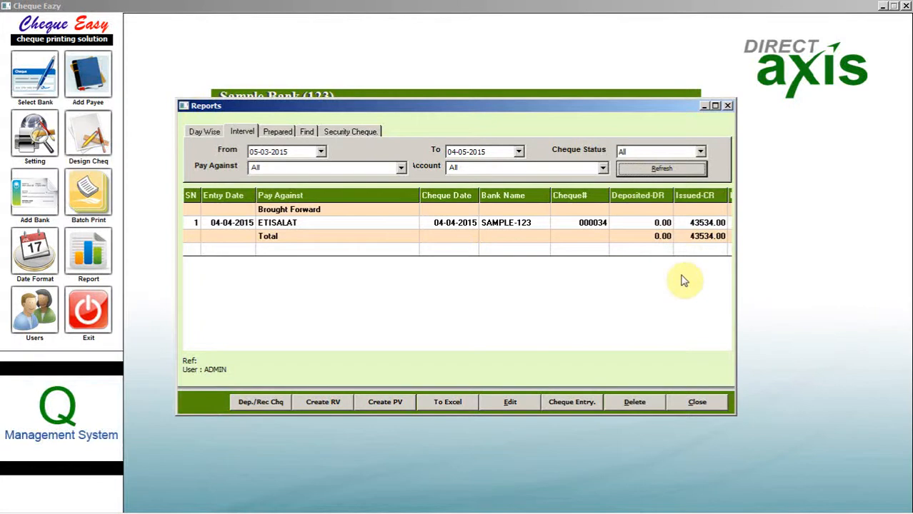
pyautogui.moveTo(697, 401)
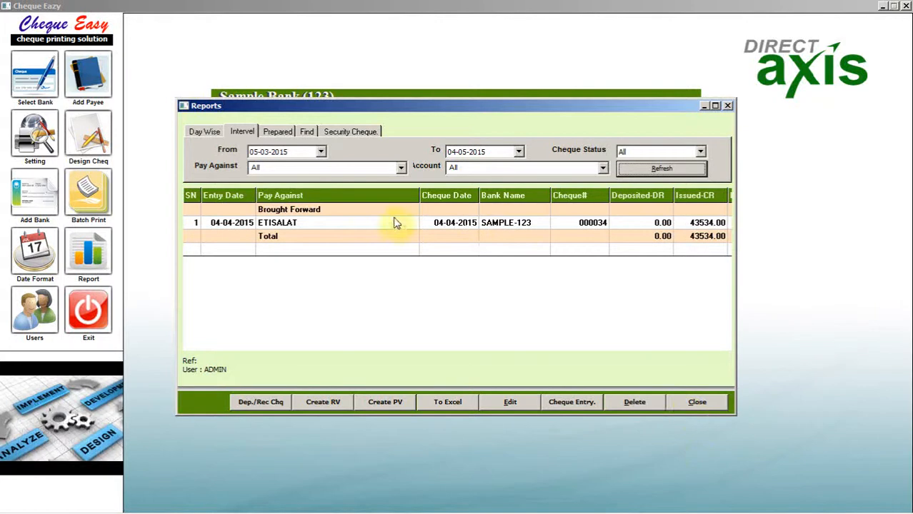
pyautogui.moveTo(384, 401)
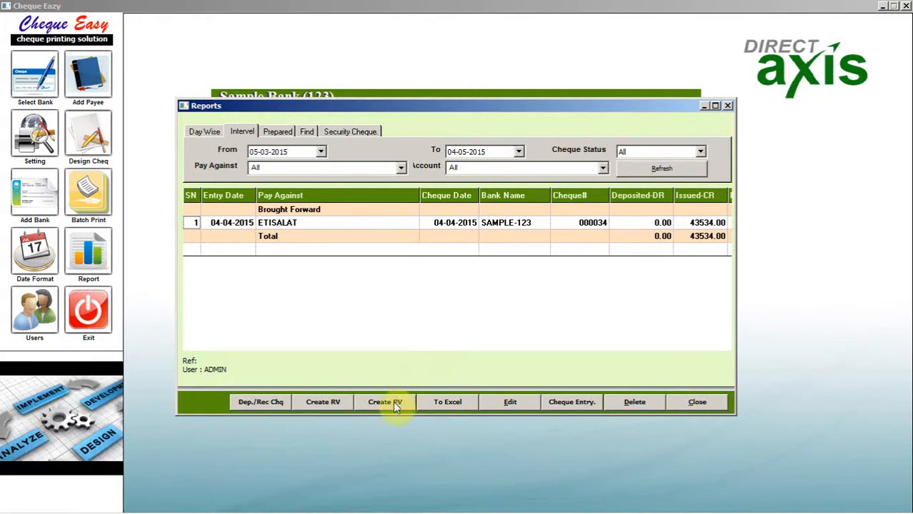
# Start payment voucher 00005 to ETISALAT, being for 'Trial', with bill 123 'Test Description'
pyautogui.click(384, 401)
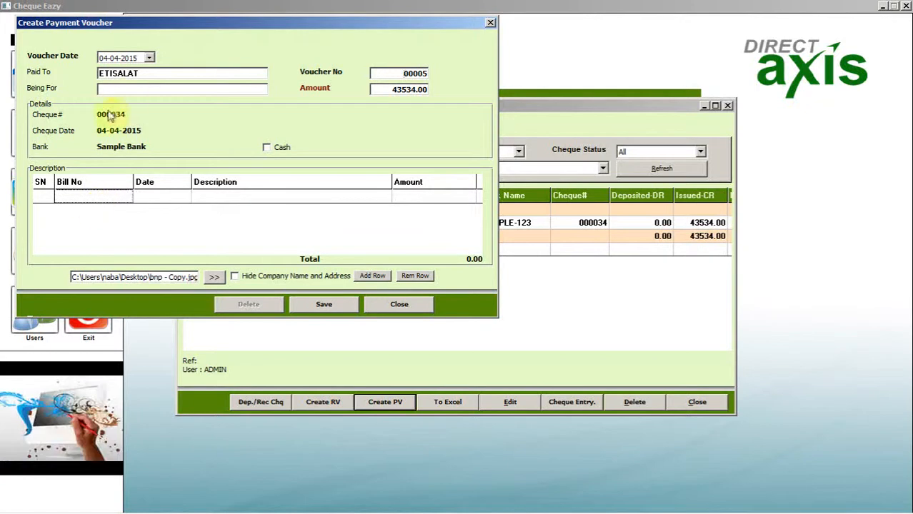
pyautogui.write('T')
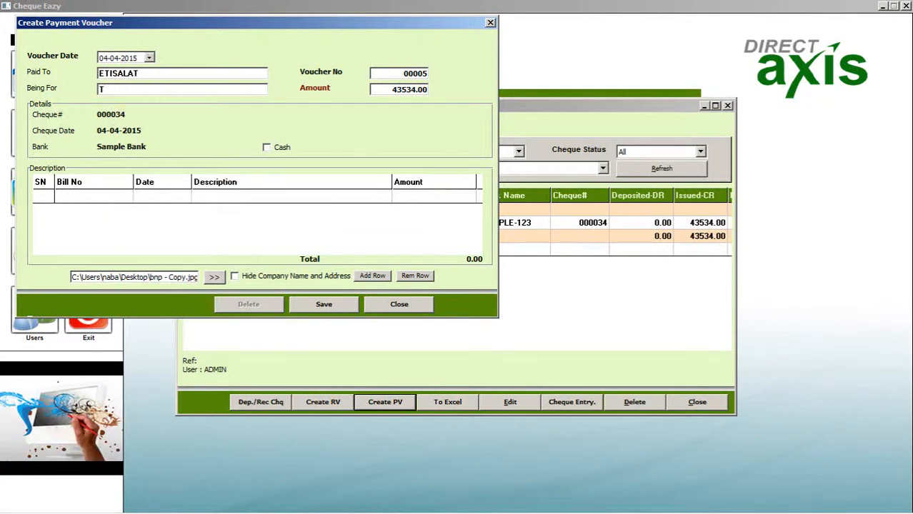
pyautogui.write('rial')
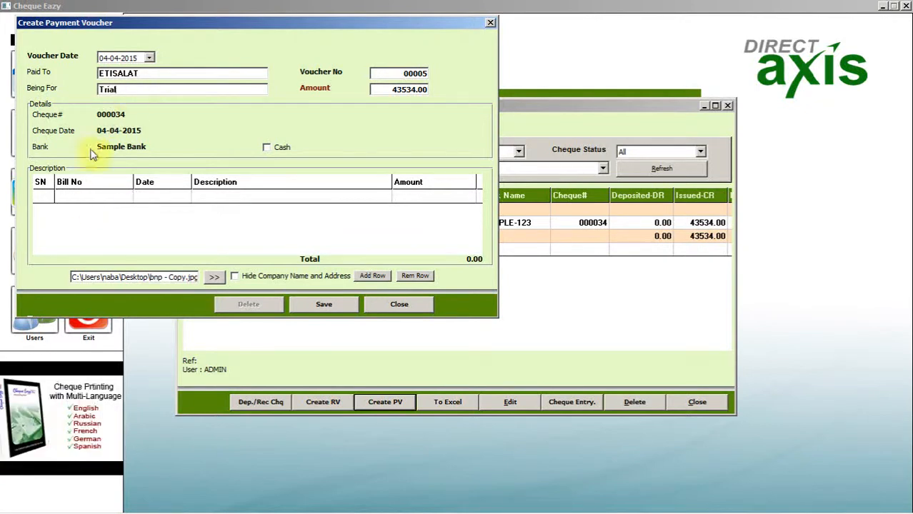
pyautogui.write('123')
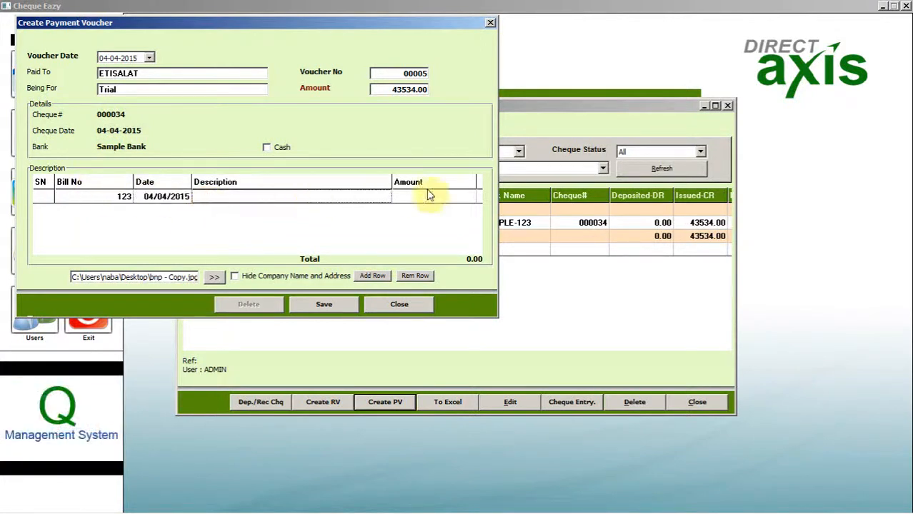
pyautogui.write('Test Descr')
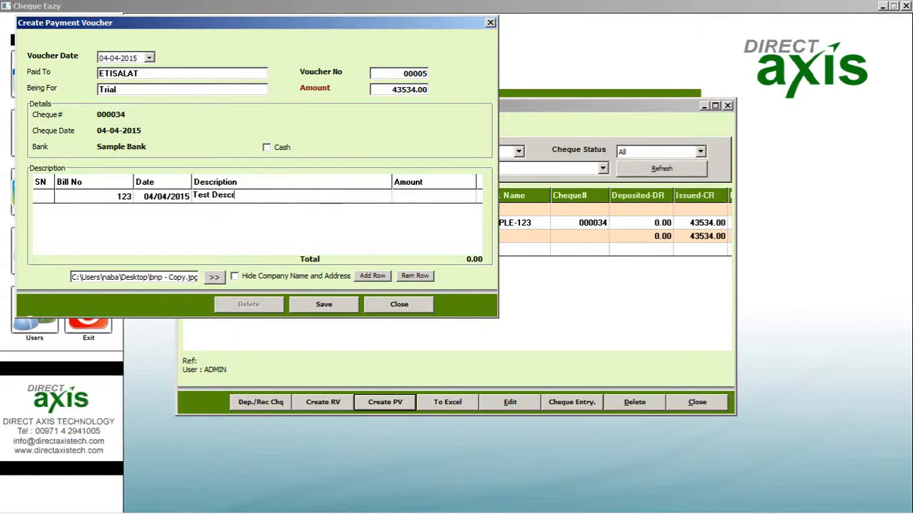
pyautogui.write('iption')
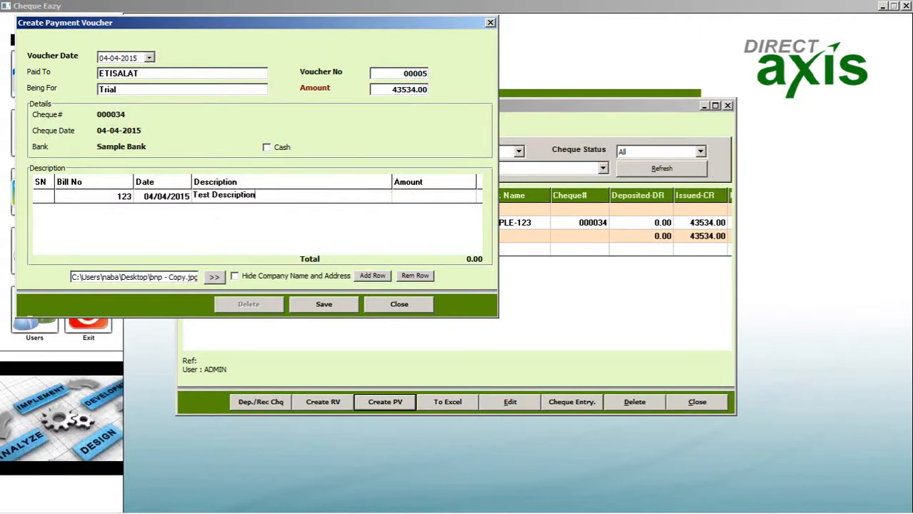
# Enter the bill amount 43534.00, commit it to the total and save the voucher
pyautogui.click(421, 197)
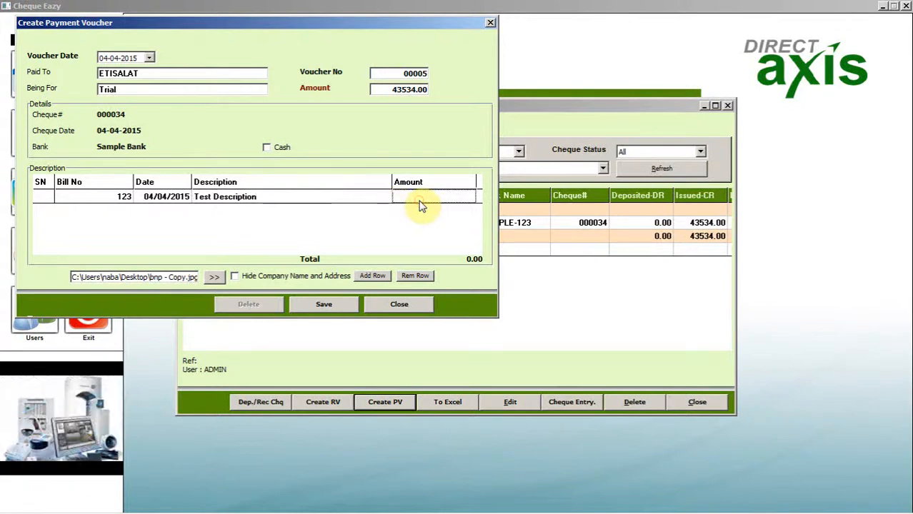
pyautogui.write('43534')
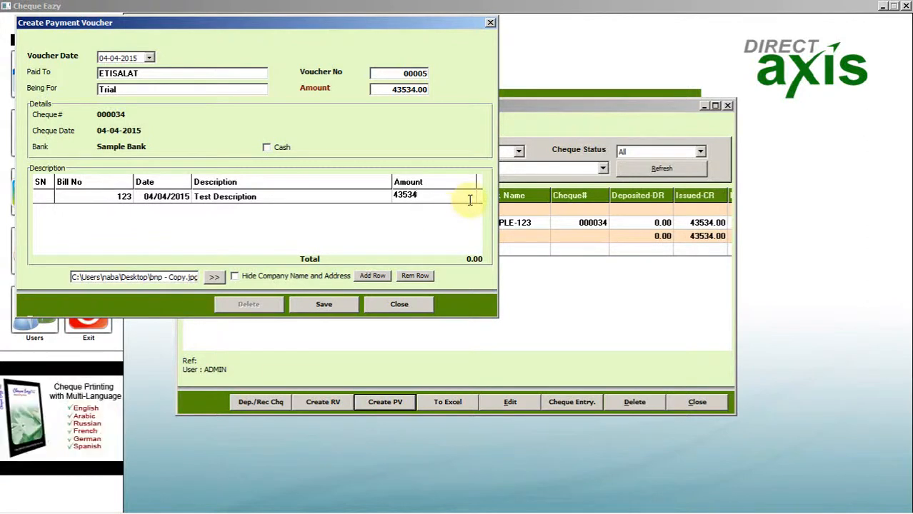
pyautogui.click(323, 303)
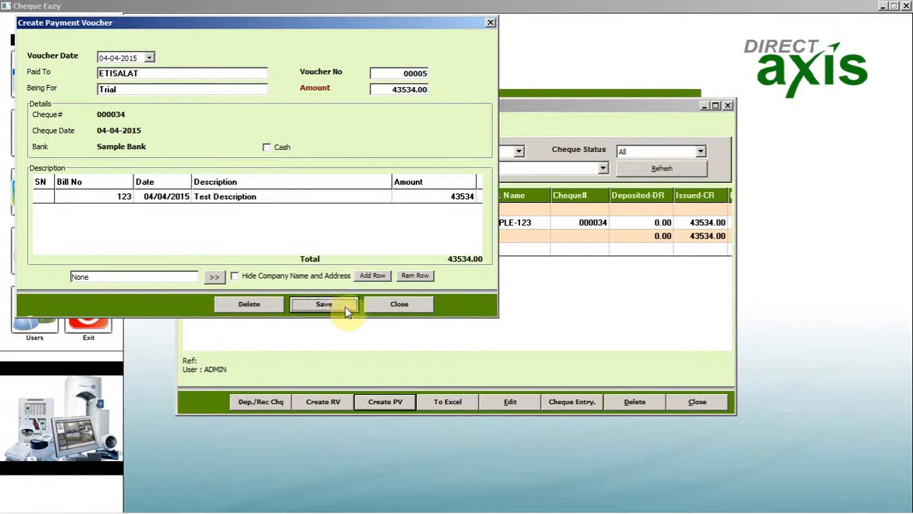
pyautogui.click(323, 305)
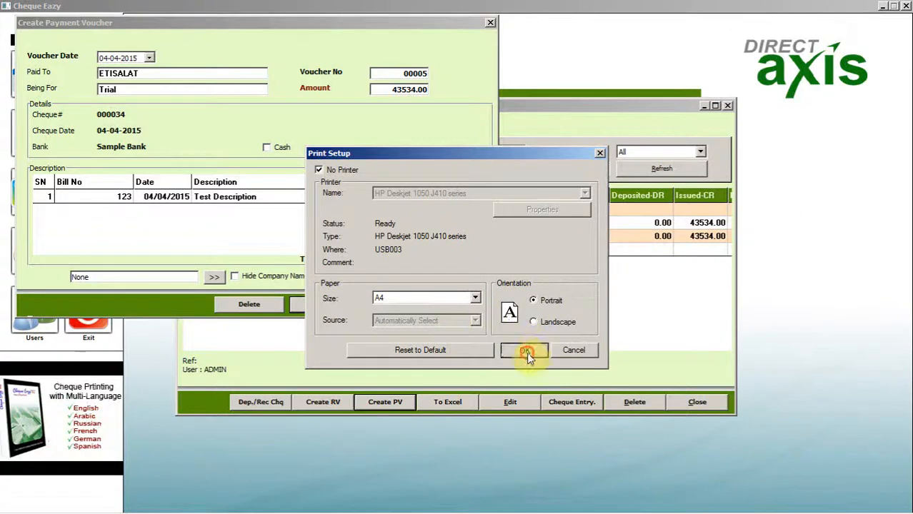
# Preview voucher 00005 as a printed report, then close the preview back to the reports list
pyautogui.click(525, 350)
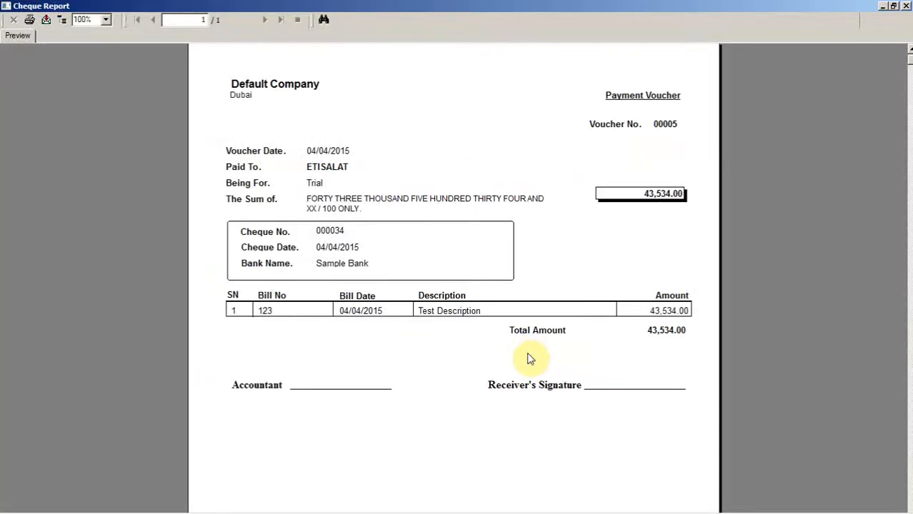
pyautogui.moveTo(870, 6)
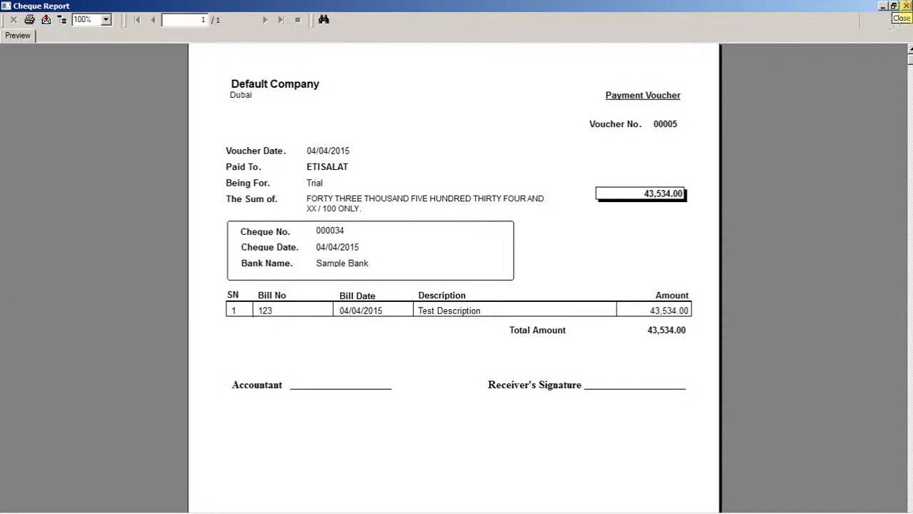
pyautogui.click(899, 18)
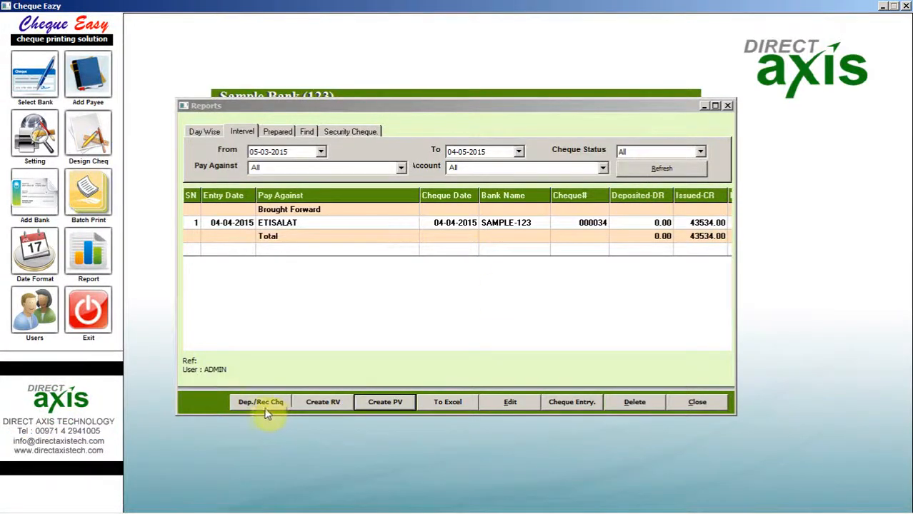
# Bring up the Receive/Deposit Cheque form listing company bank accounts
pyautogui.click(260, 401)
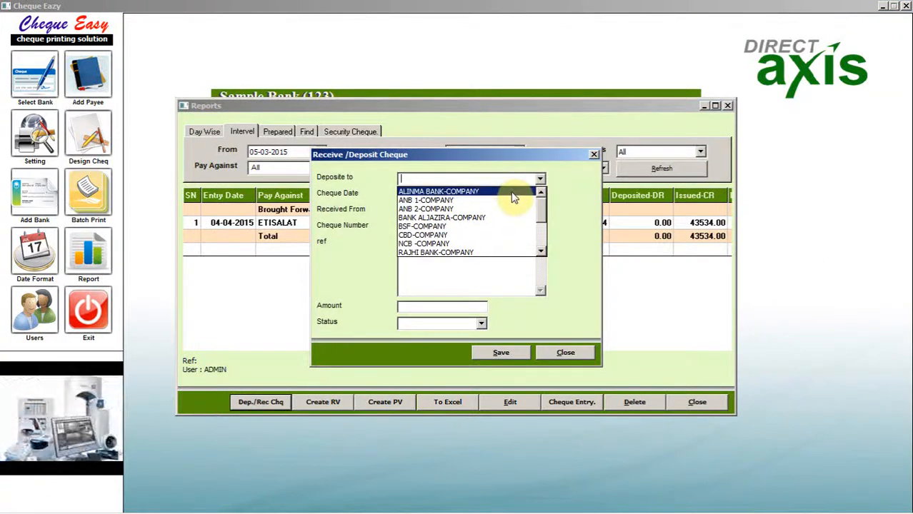
pyautogui.moveTo(623, 356)
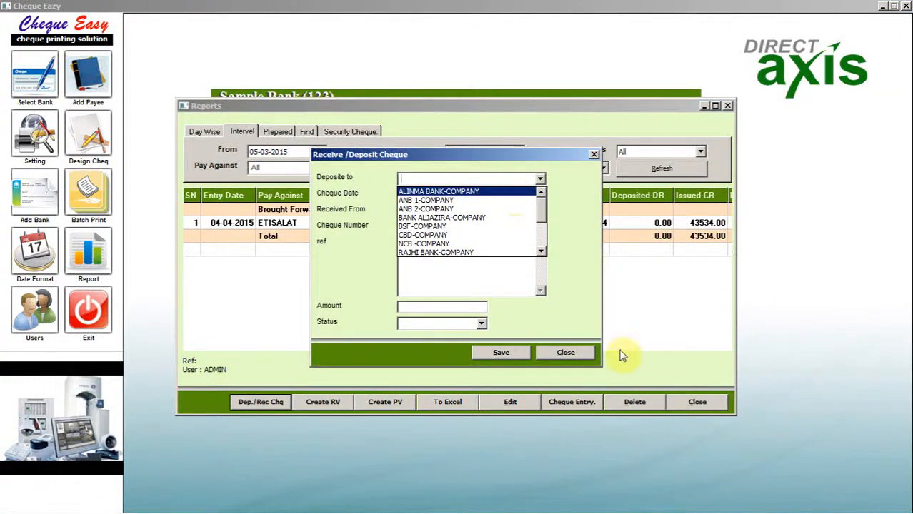